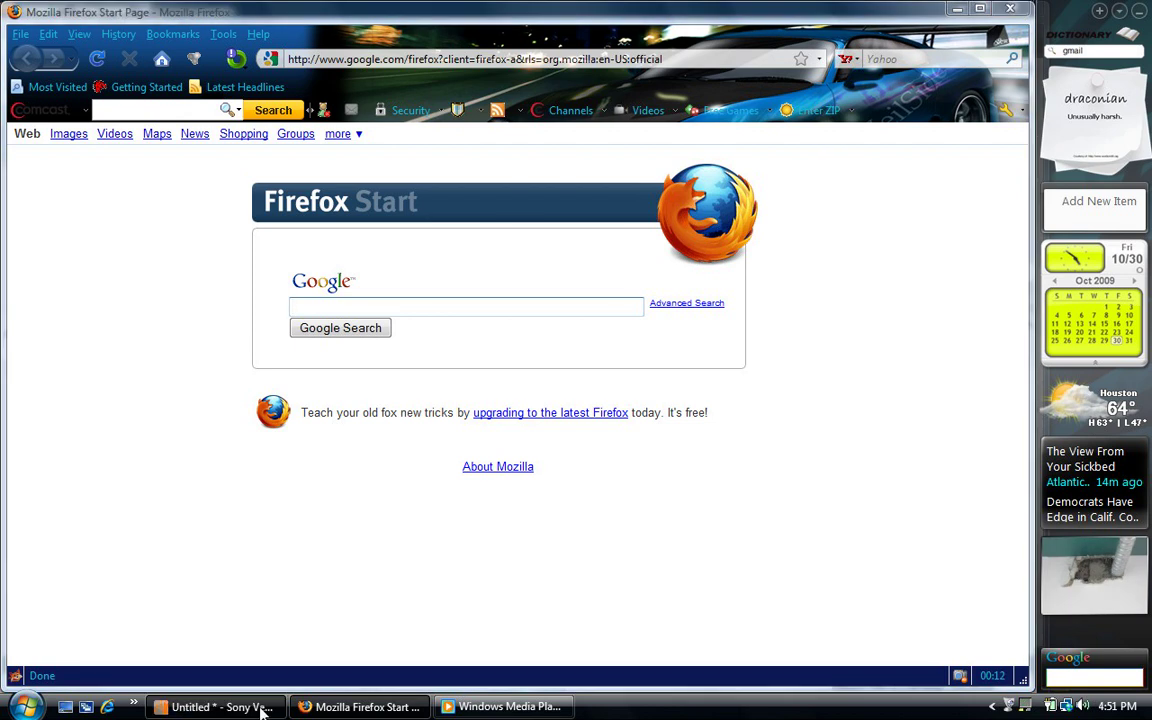
Switch from Firefox back to the Vegas project with the girl-and-dog clip.
click(216, 706)
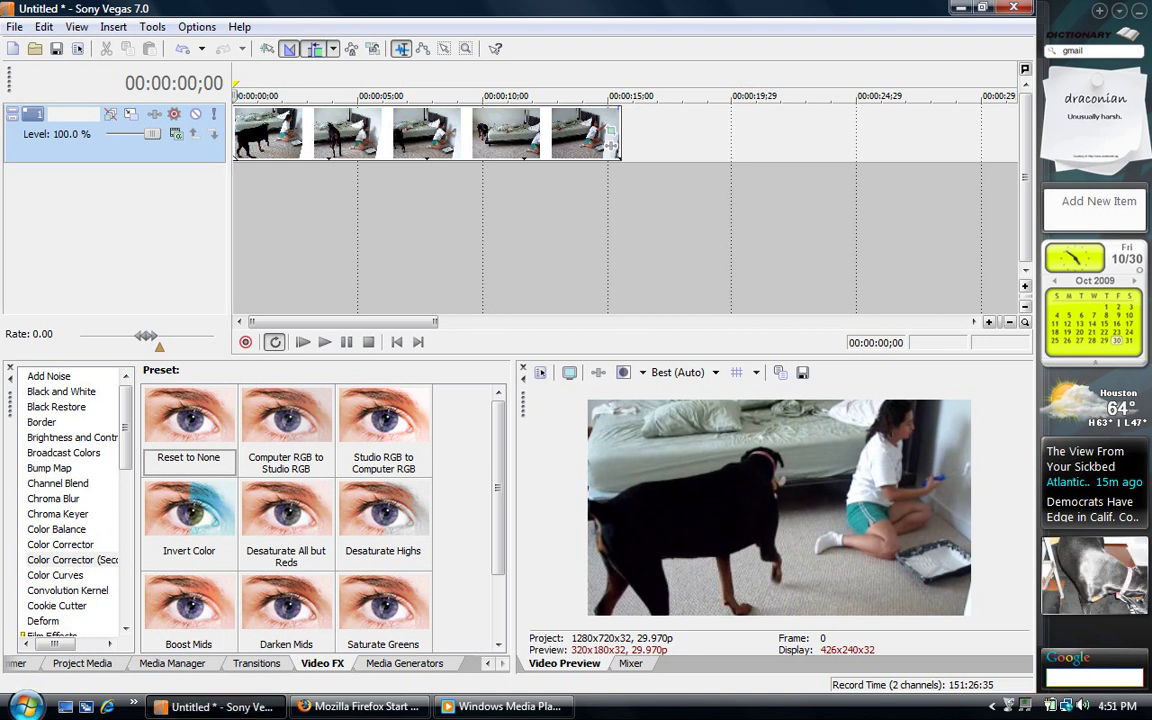
click(62, 560)
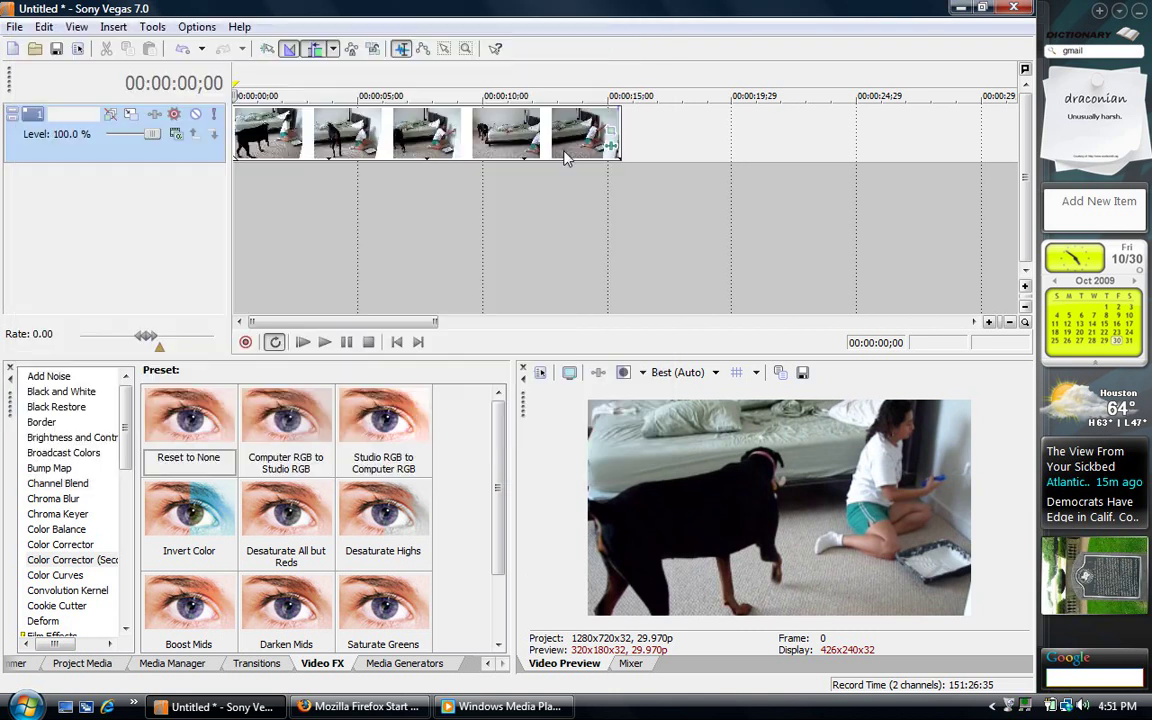
mouse_move(612, 150)
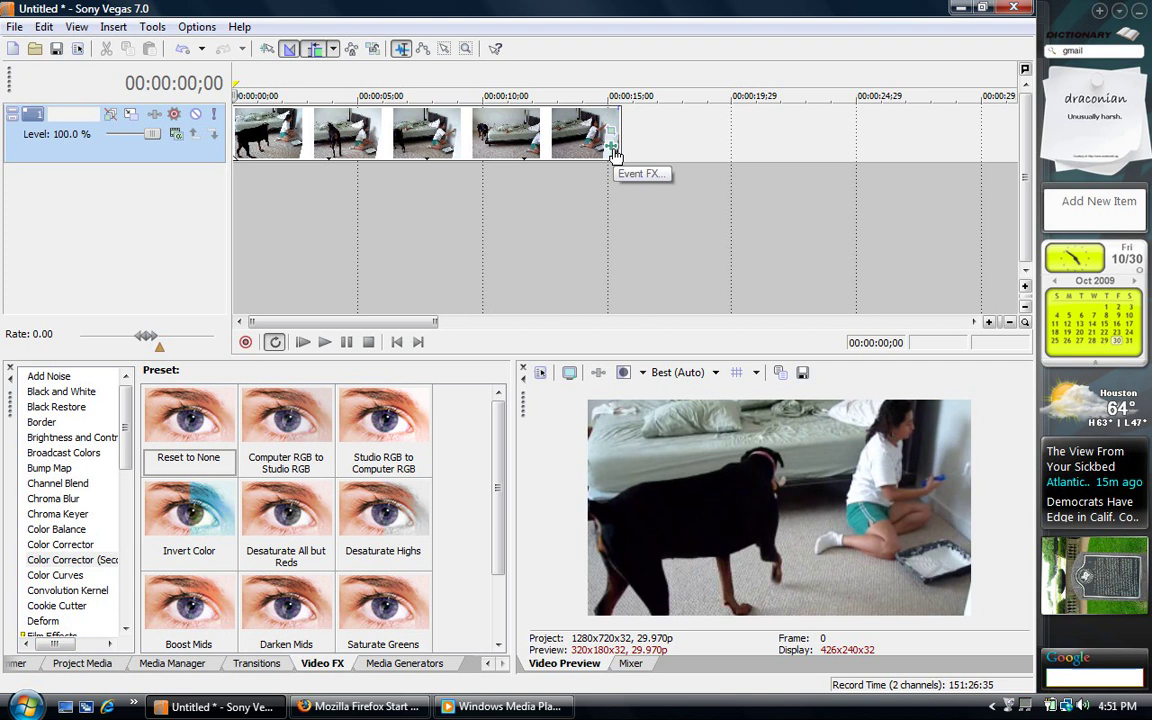
Bring up the clip's Color Corrector (Secondary) panel and scroll to its limit controls.
click(610, 146)
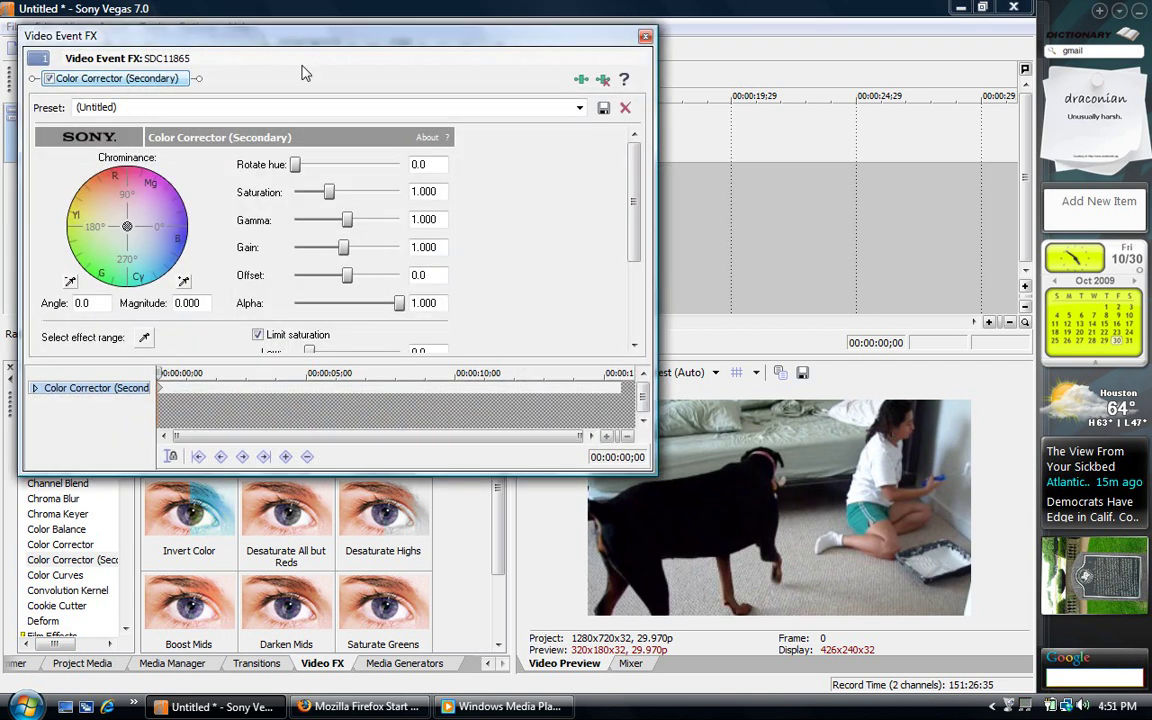
mouse_move(200, 236)
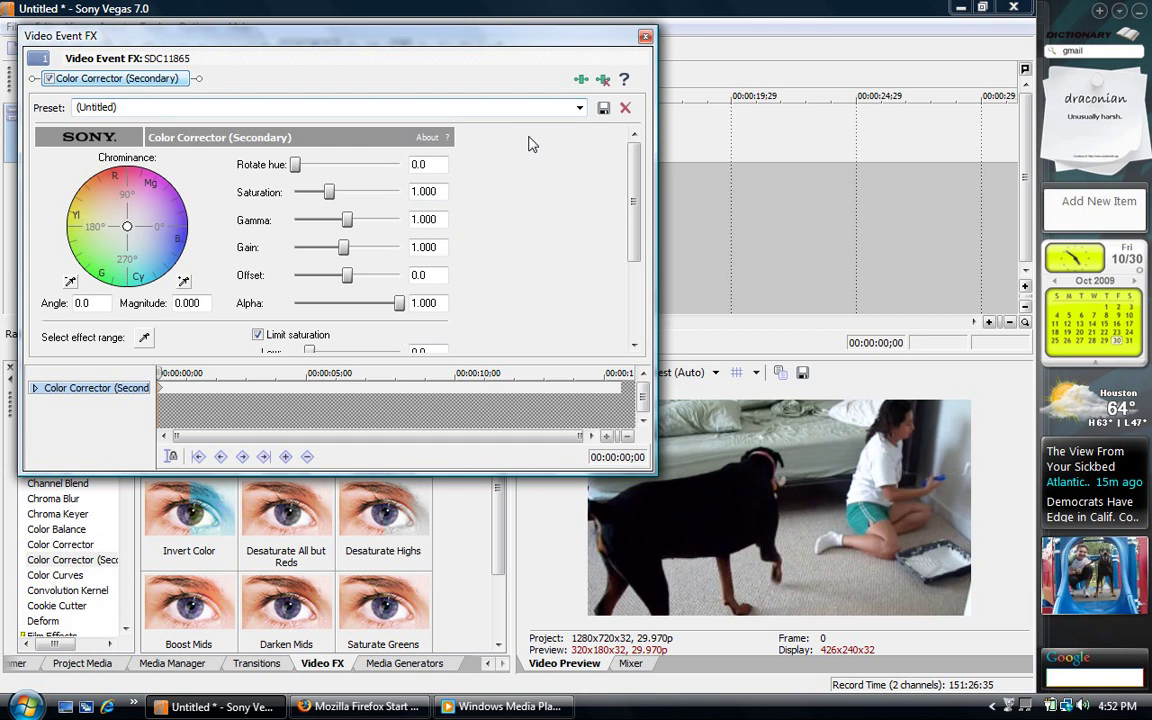
scroll(down, 3)
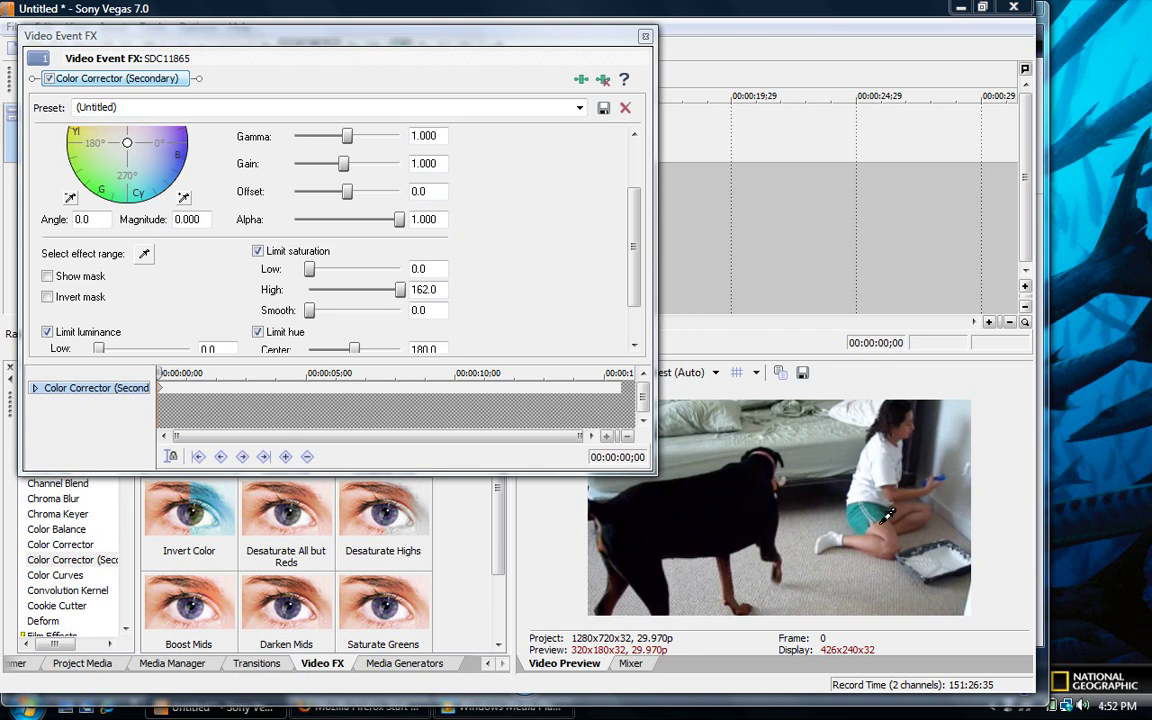
mouse_move(878, 506)
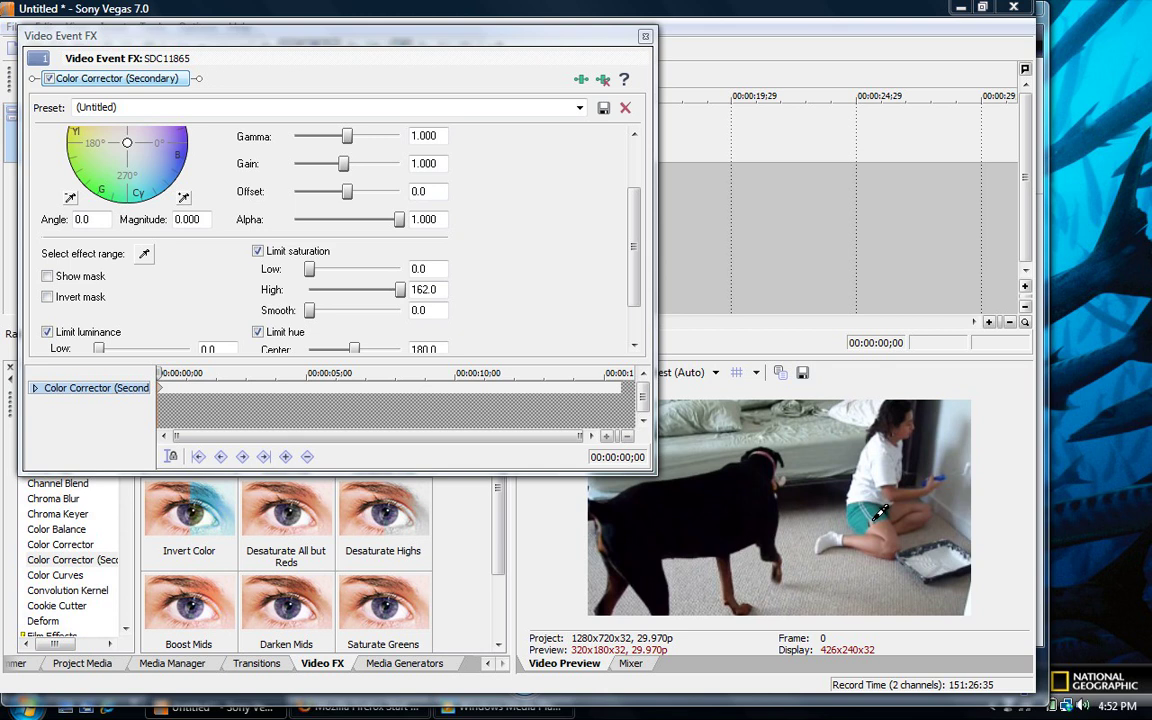
mouse_move(896, 514)
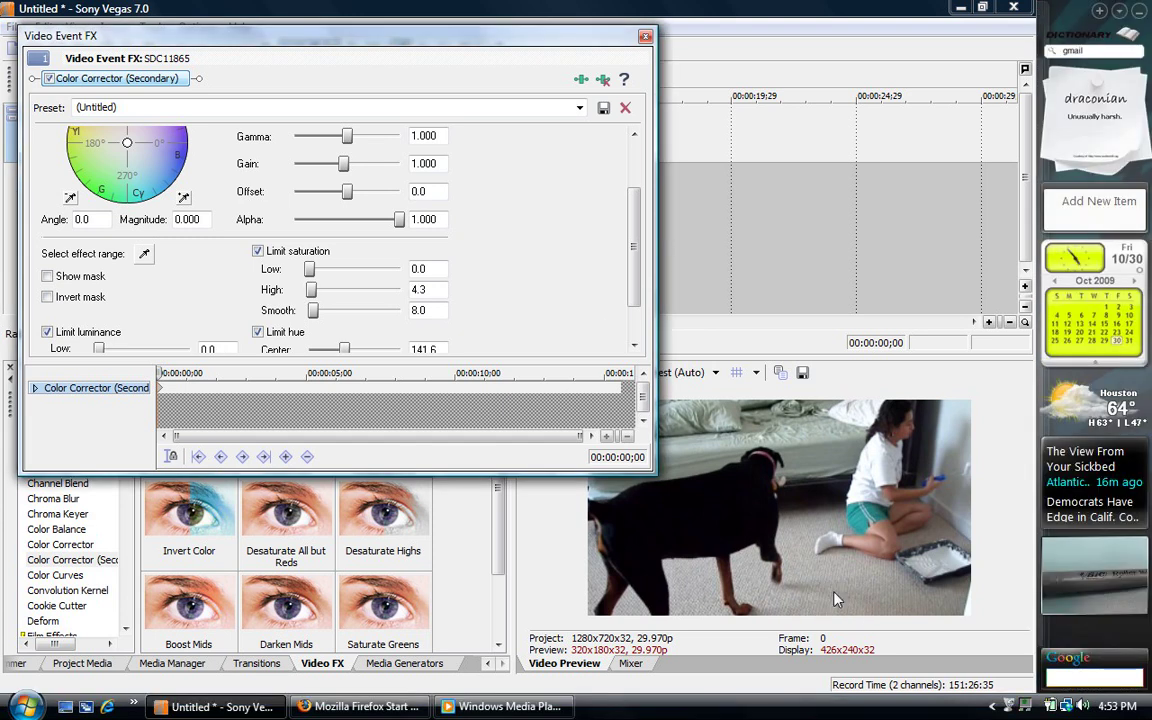
mouse_move(810, 590)
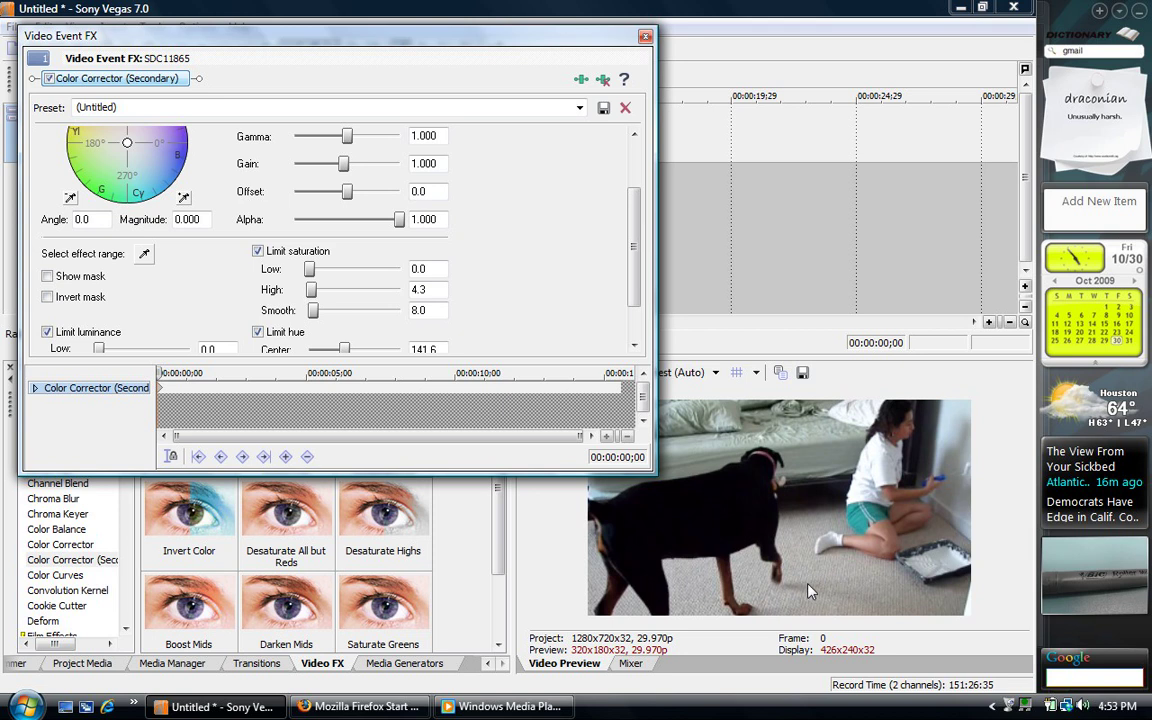
mouse_move(834, 622)
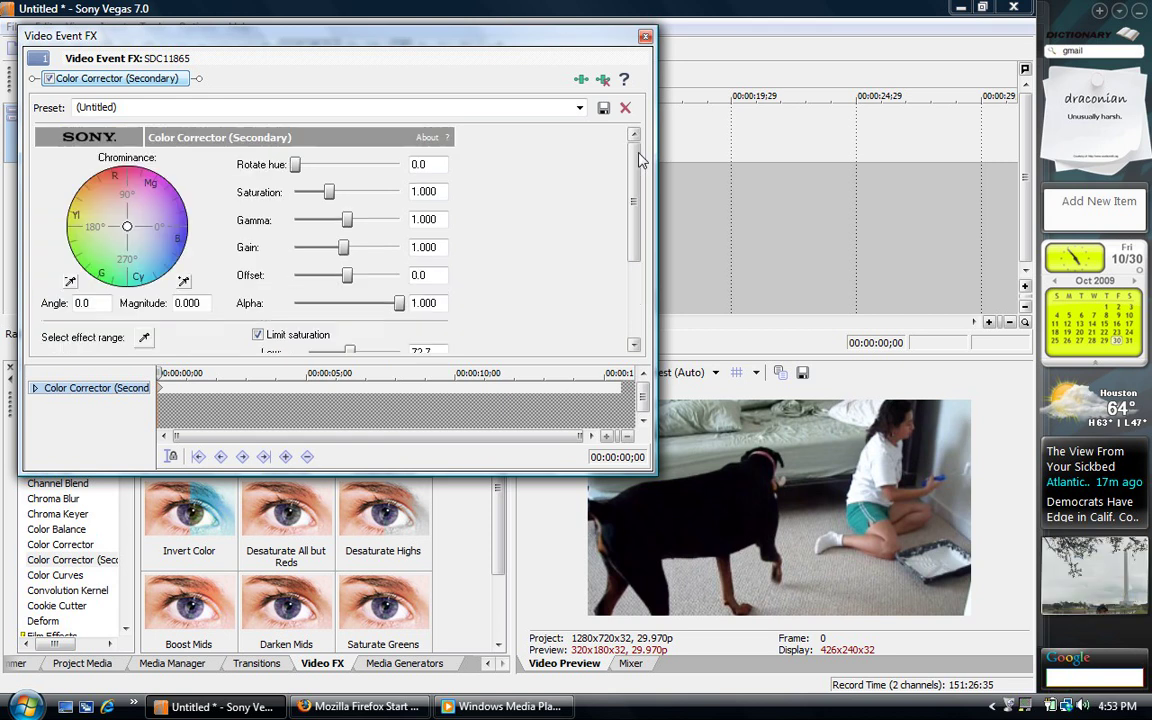
mouse_move(332, 216)
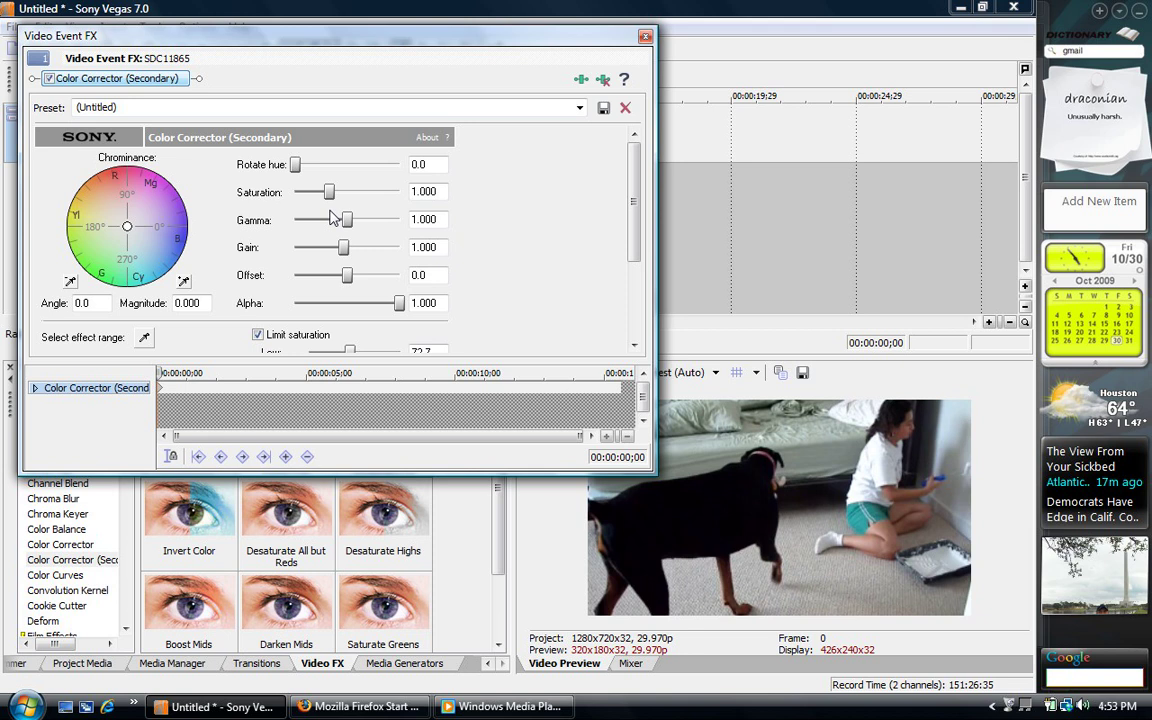
mouse_move(332, 196)
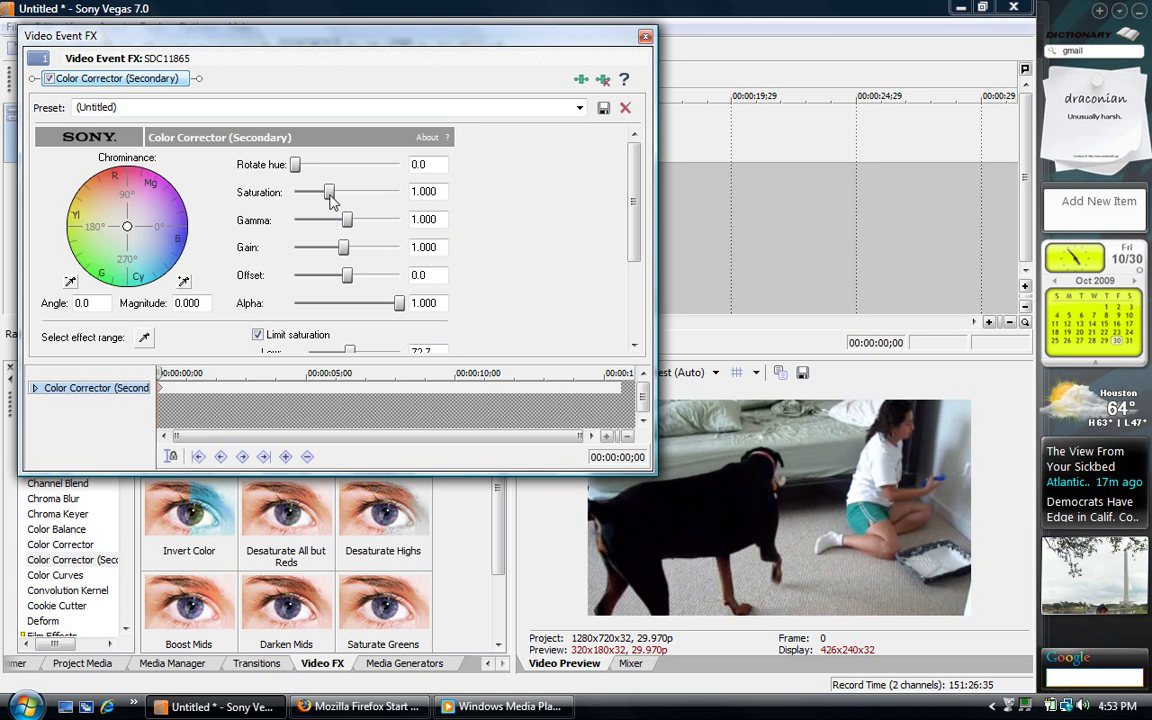
Drag the clip's Saturation to 0.0 so the preview goes black and white.
drag(330, 192, 356, 192)
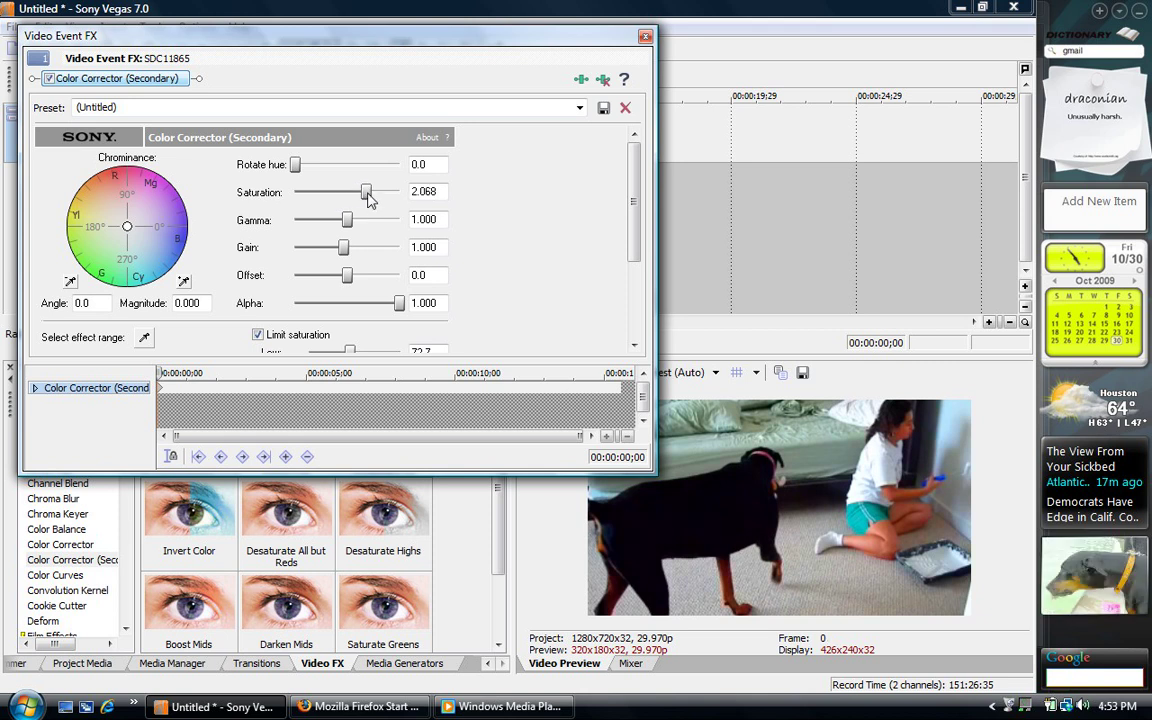
drag(366, 192, 296, 192)
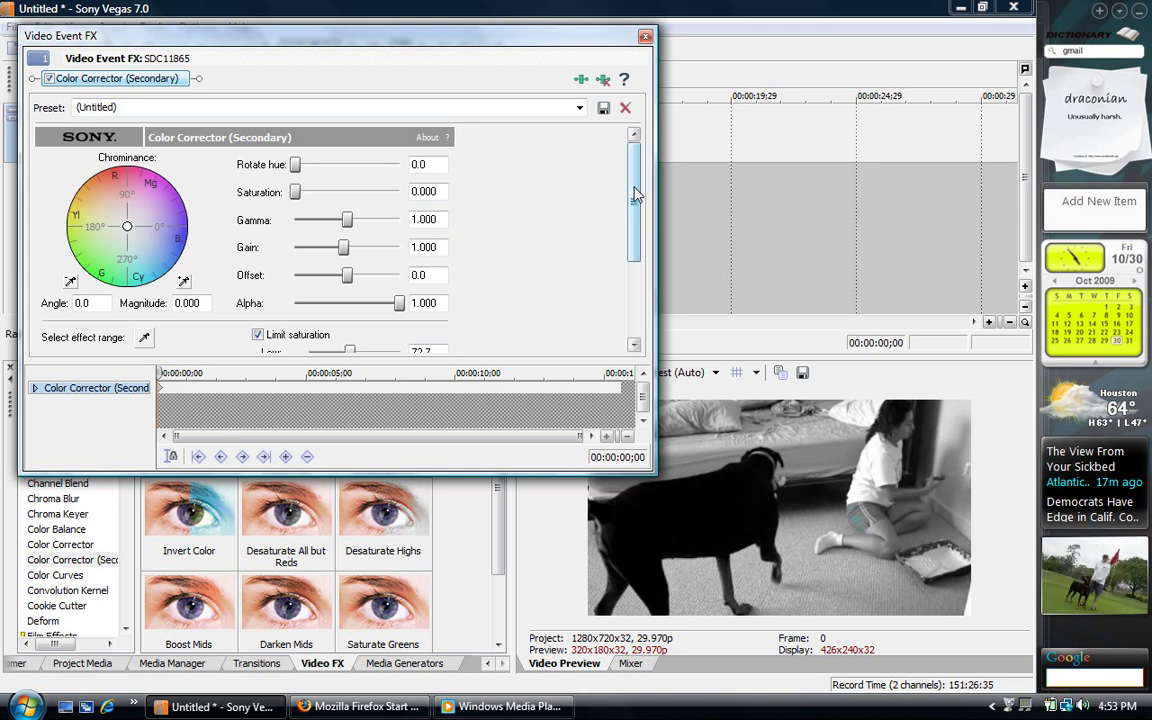
Set the saturation limit range to span 0 to 162 with the mask kept inverted.
scroll(down, 3)
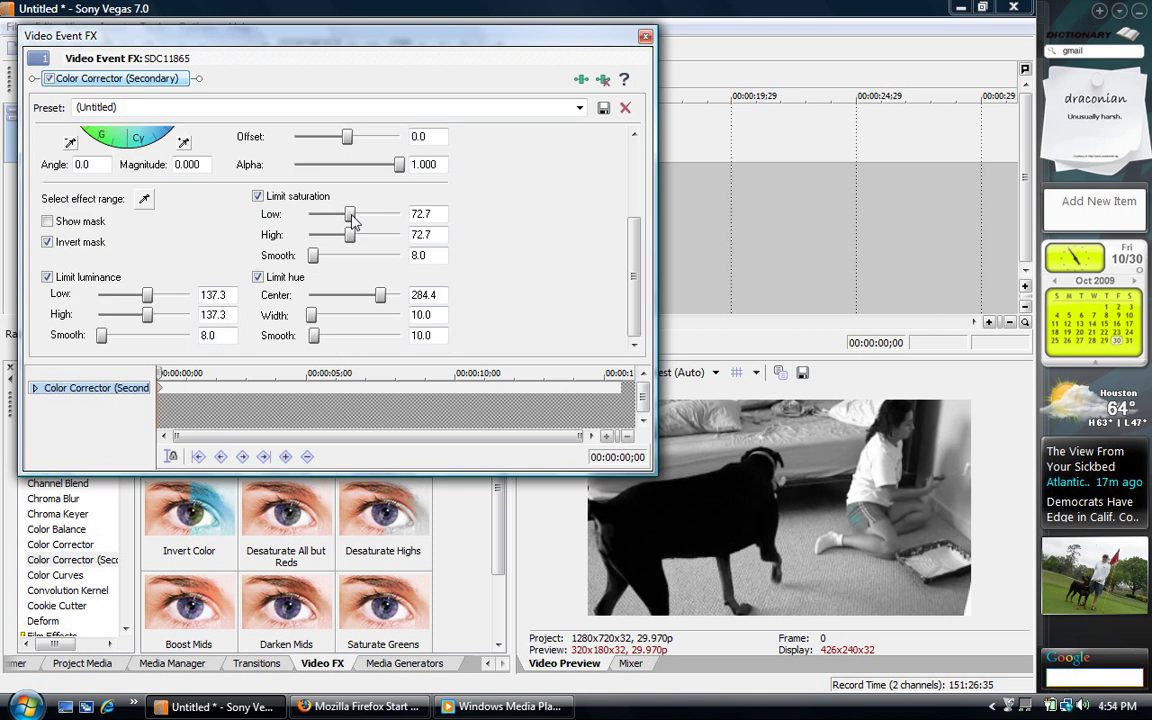
drag(348, 214, 320, 214)
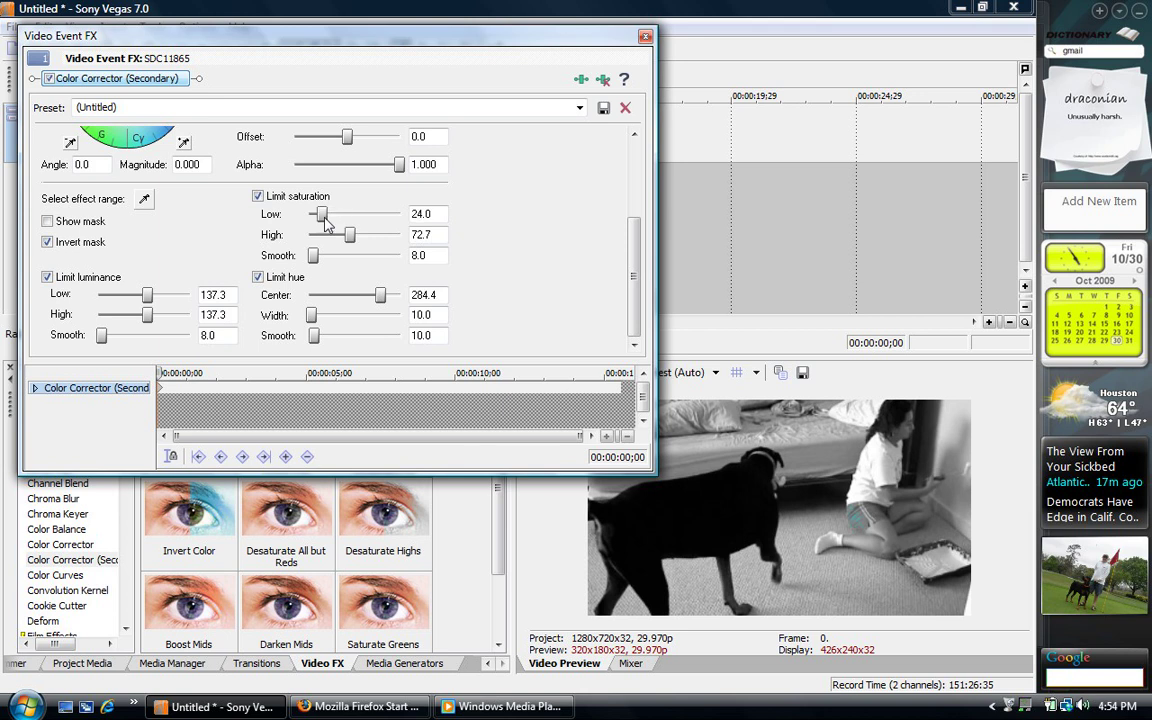
drag(322, 214, 308, 214)
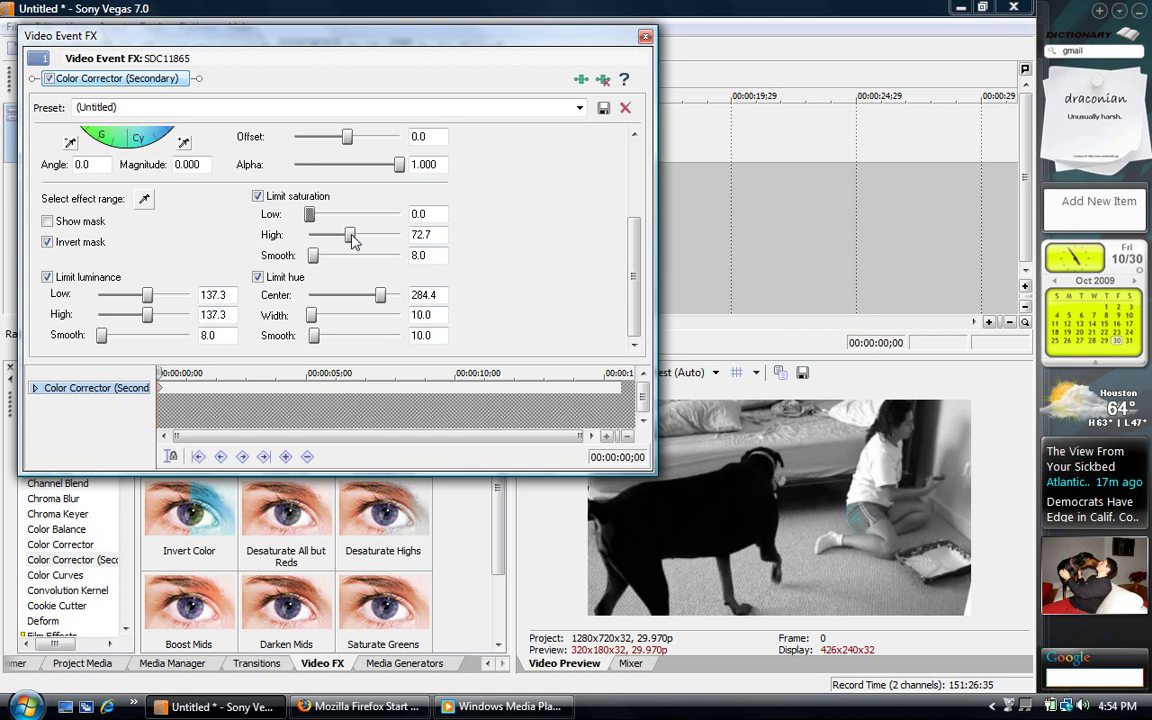
drag(348, 234, 378, 234)
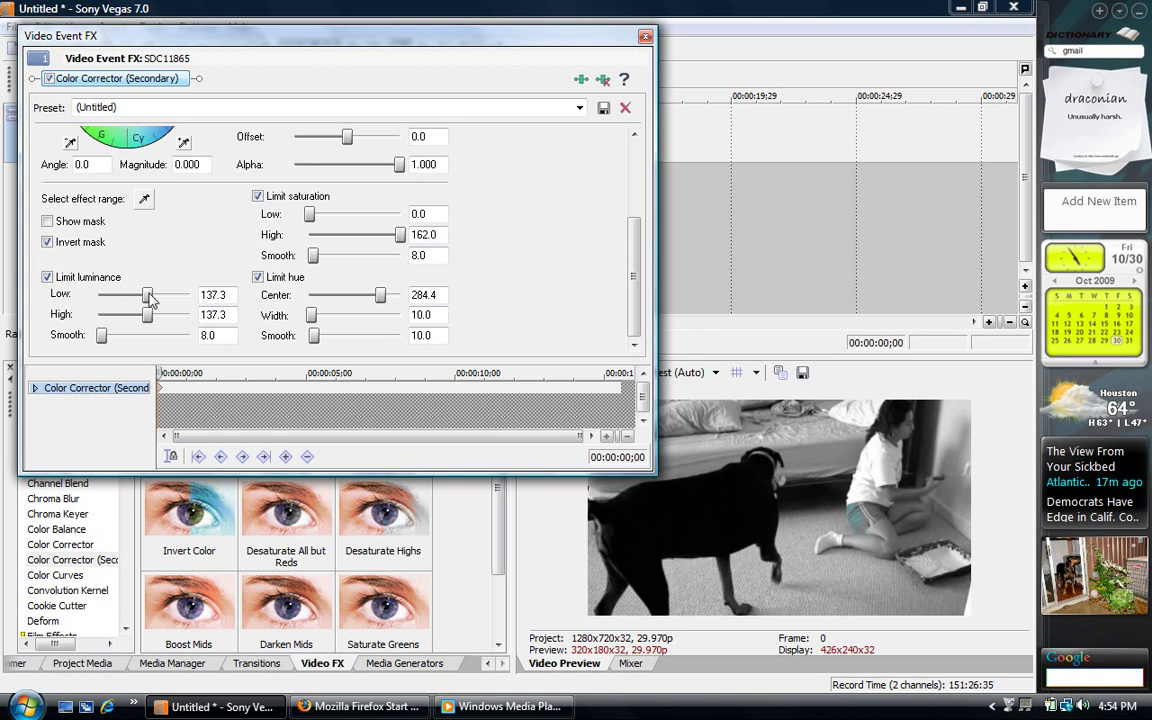
Widen the luminance limit to Low 0.0 and High 255.0, then close the Video Event FX window.
drag(148, 296, 126, 296)
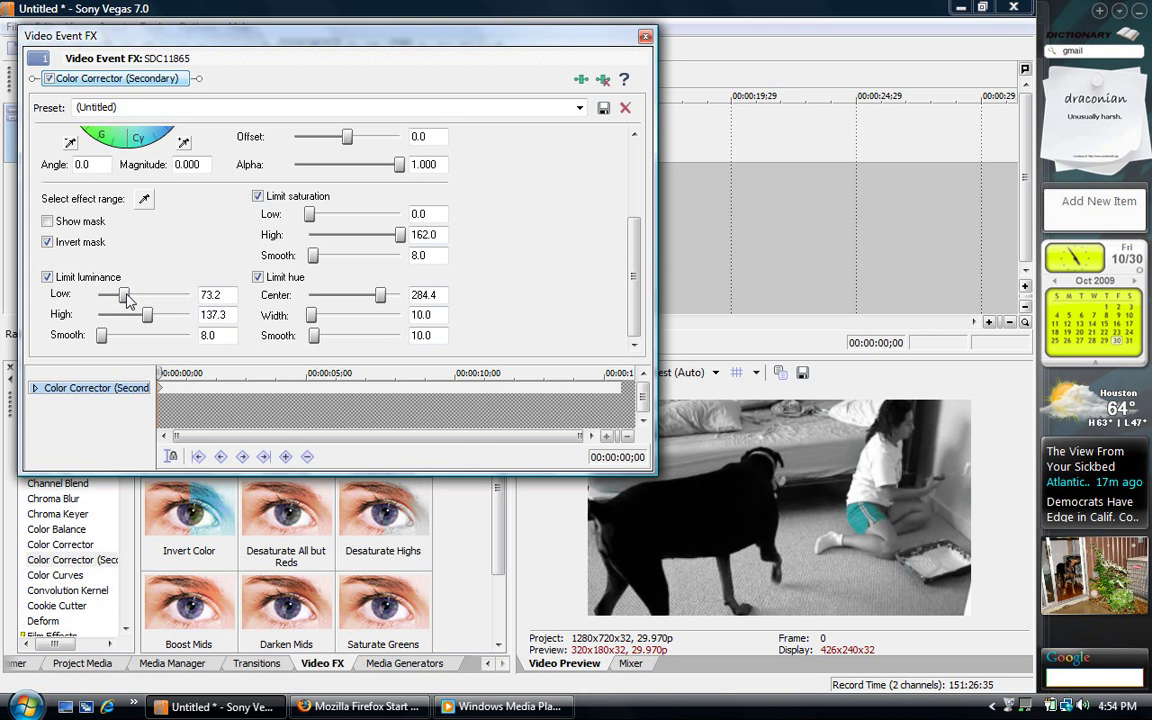
drag(126, 300, 148, 300)
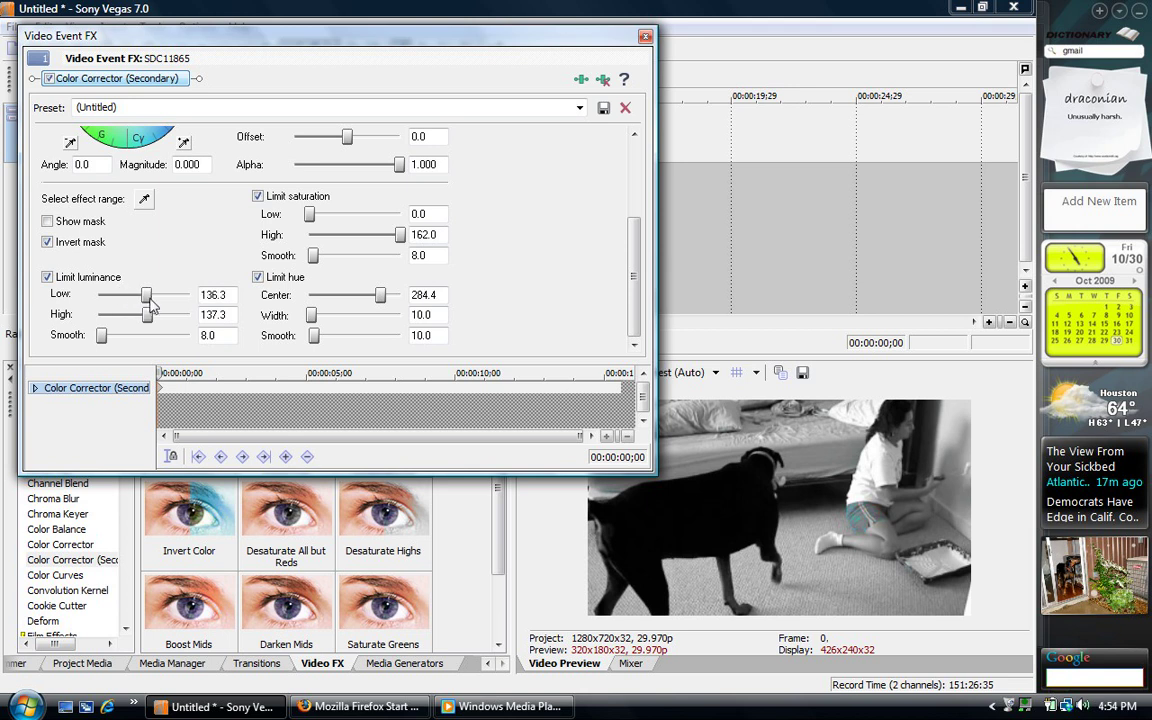
drag(148, 294, 118, 294)
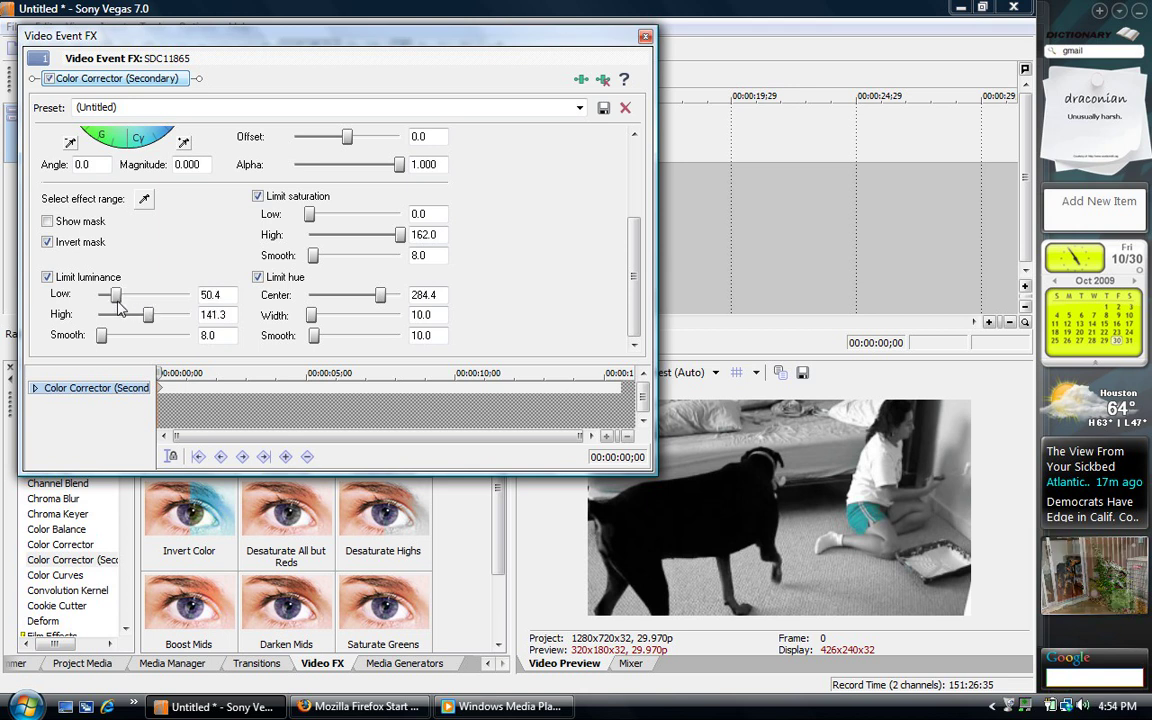
drag(120, 294, 98, 294)
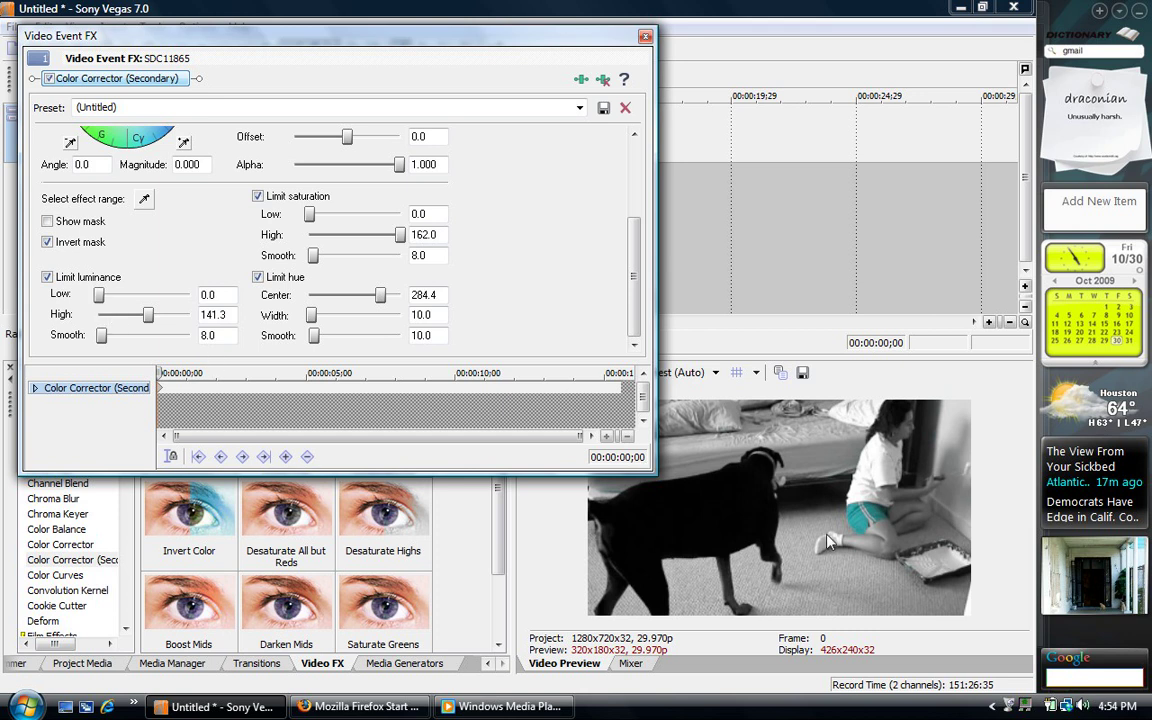
mouse_move(848, 528)
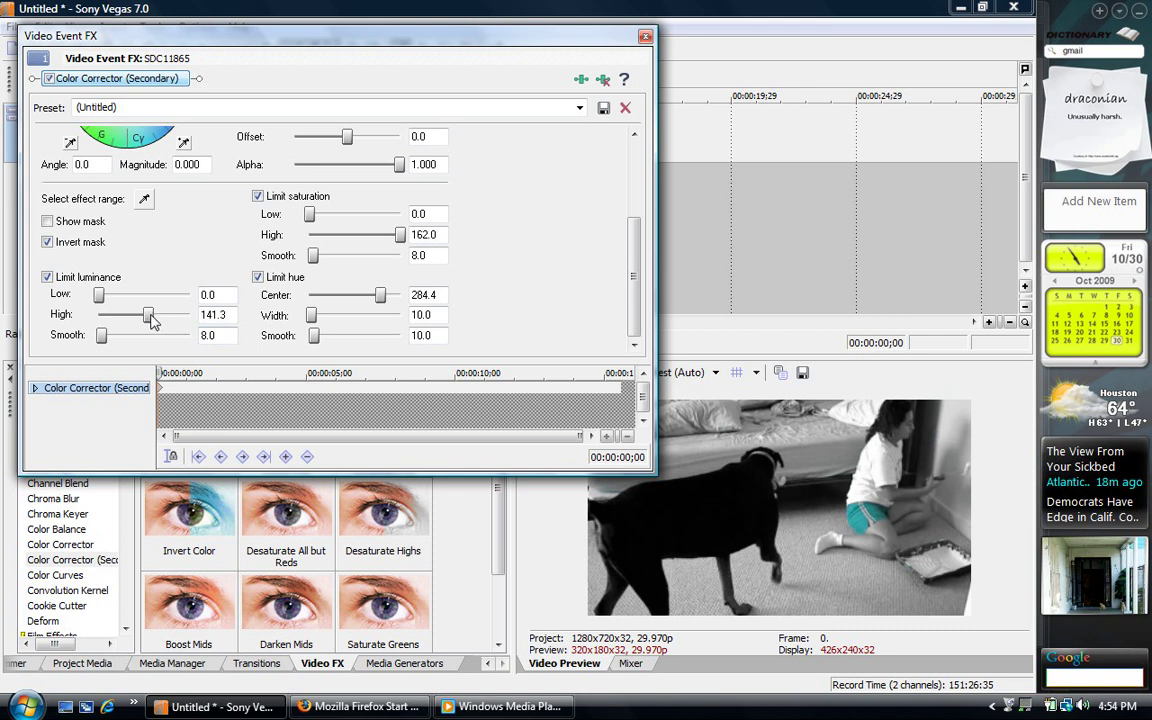
drag(150, 314, 176, 314)
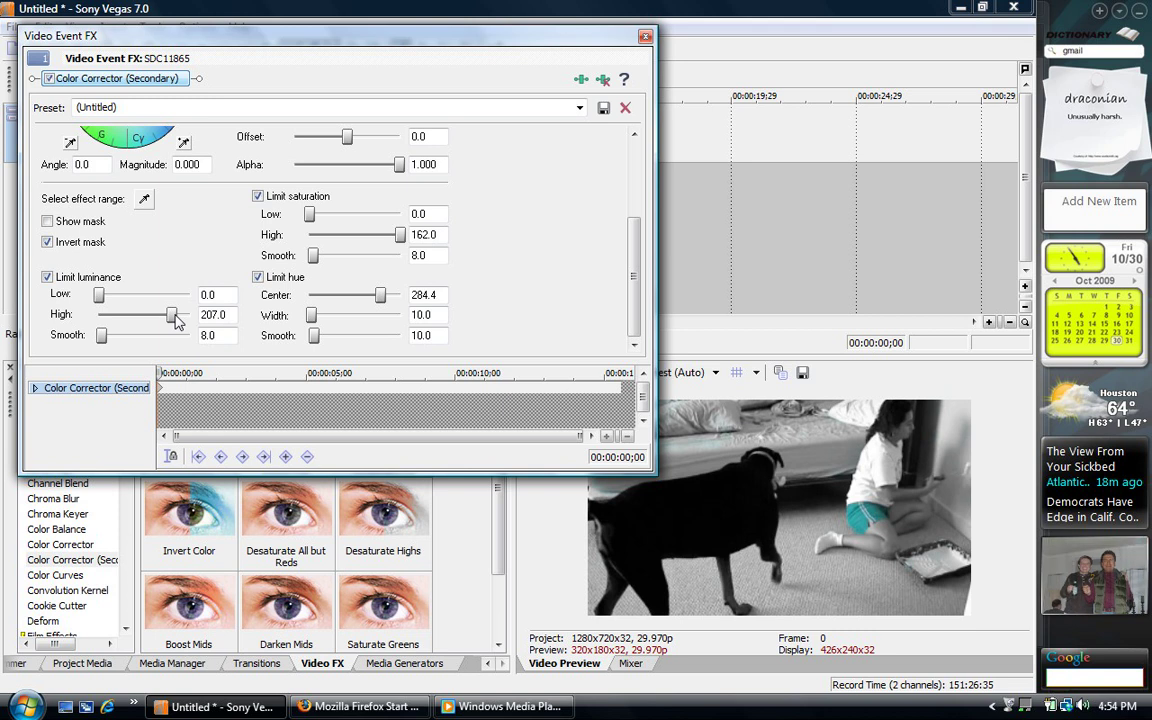
drag(168, 314, 190, 314)
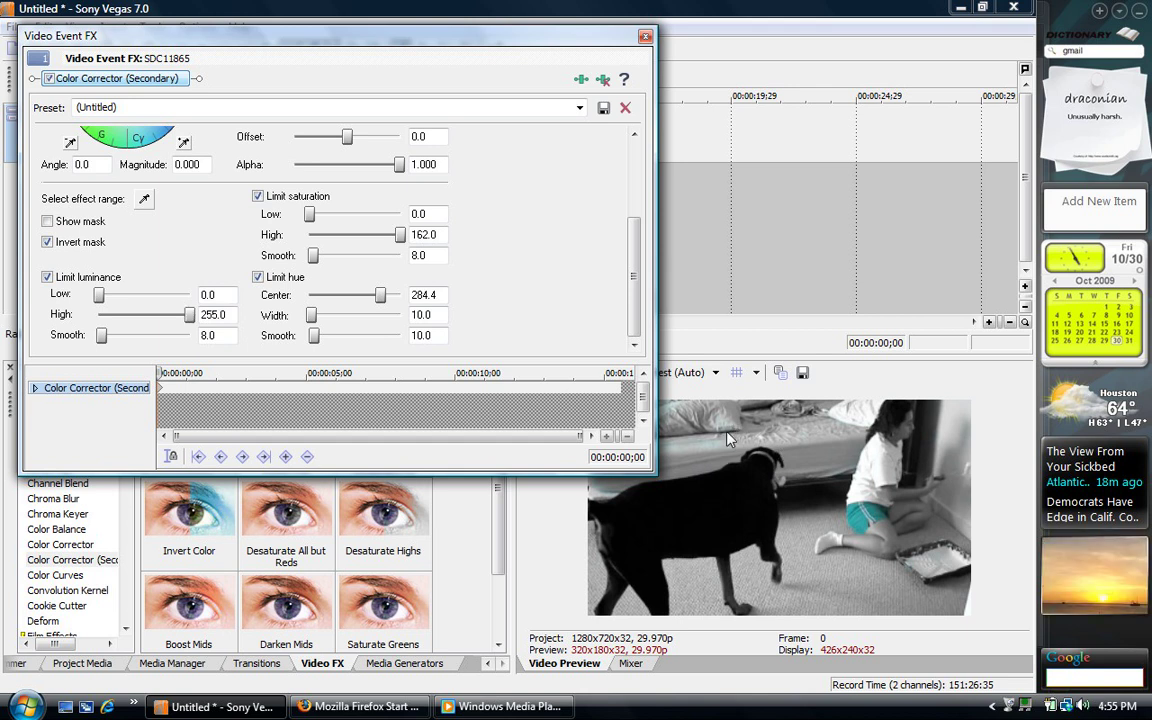
mouse_move(832, 516)
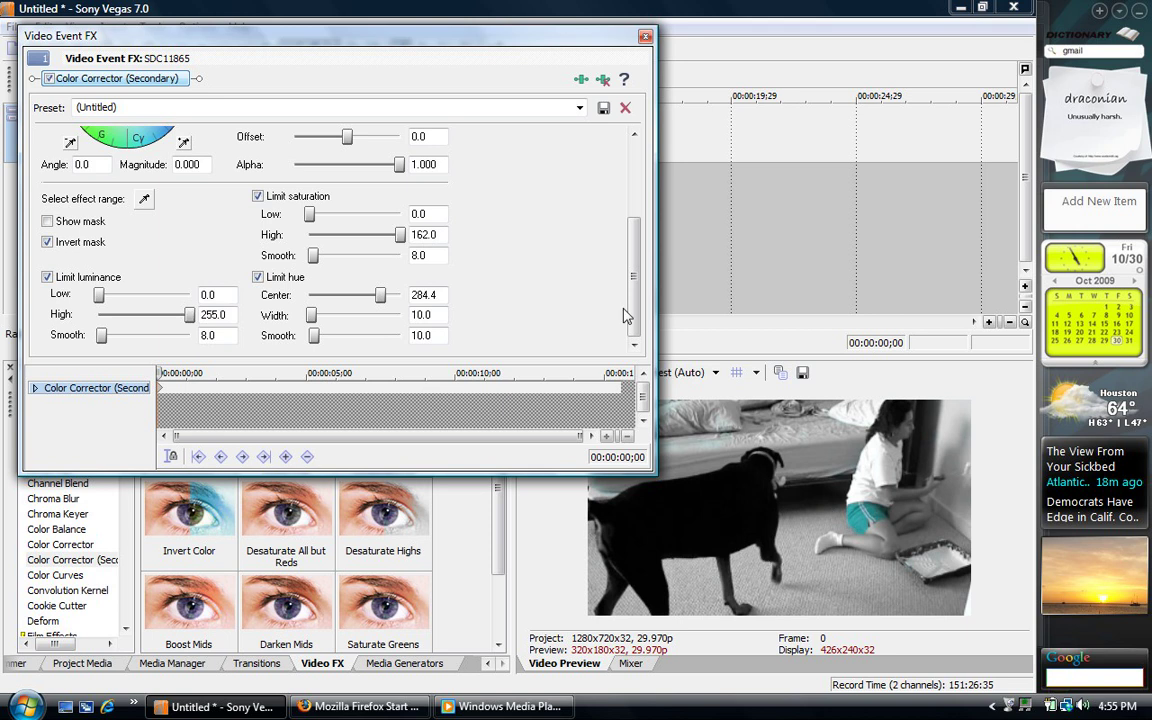
click(640, 36)
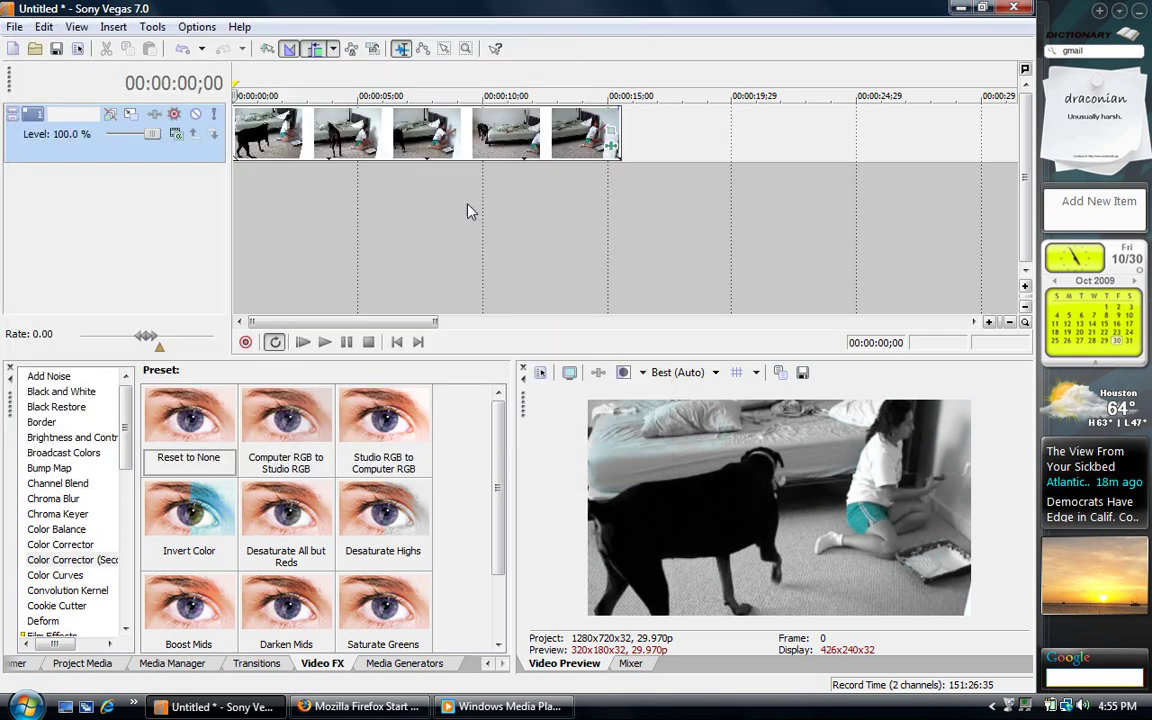
Play and stop the clip to check the green-shorts effect, then switch to Firefox.
click(324, 342)
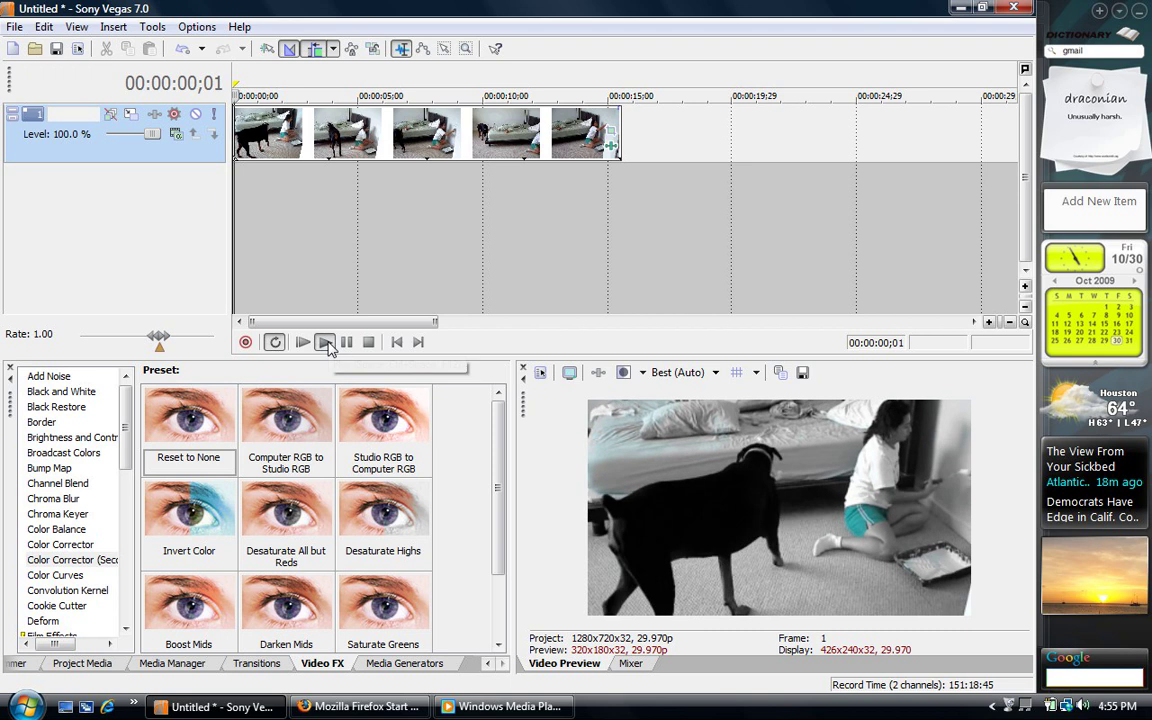
click(302, 342)
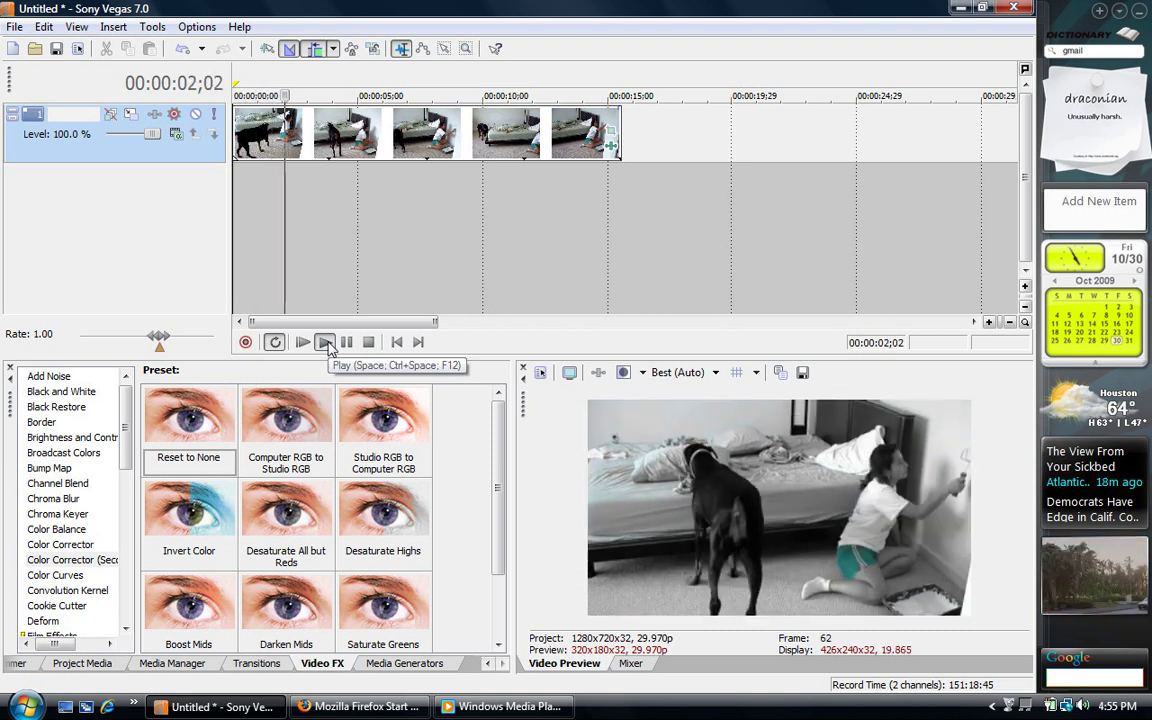
click(328, 342)
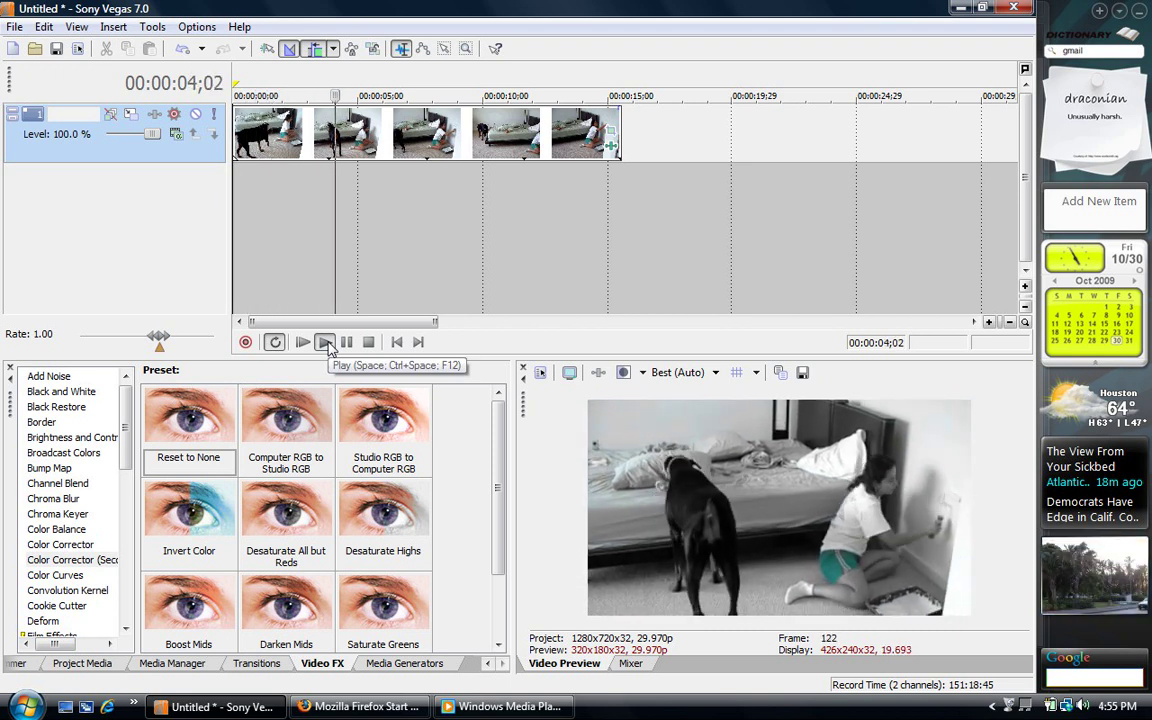
click(302, 342)
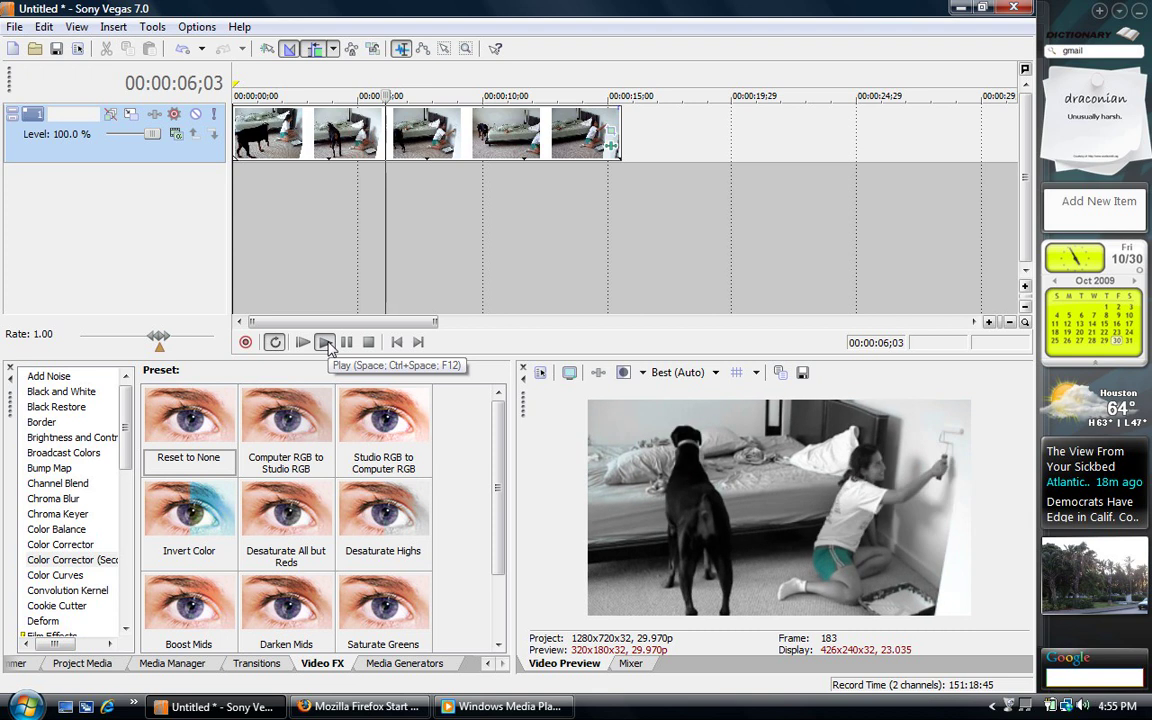
click(302, 342)
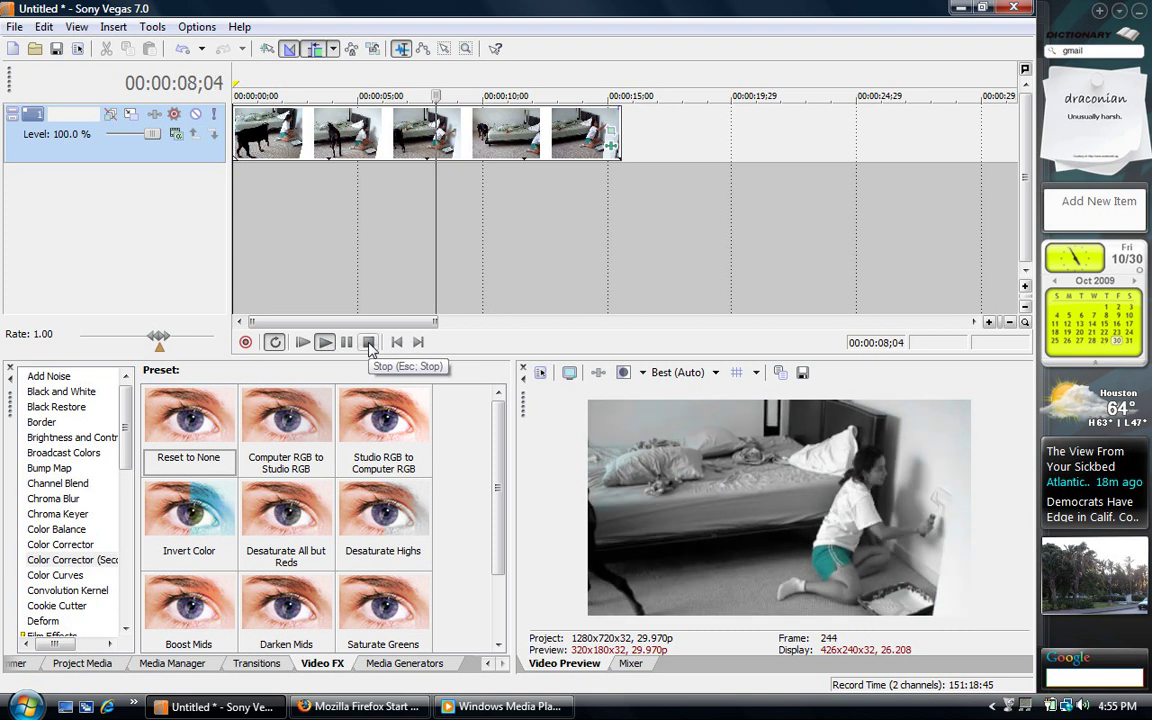
click(368, 342)
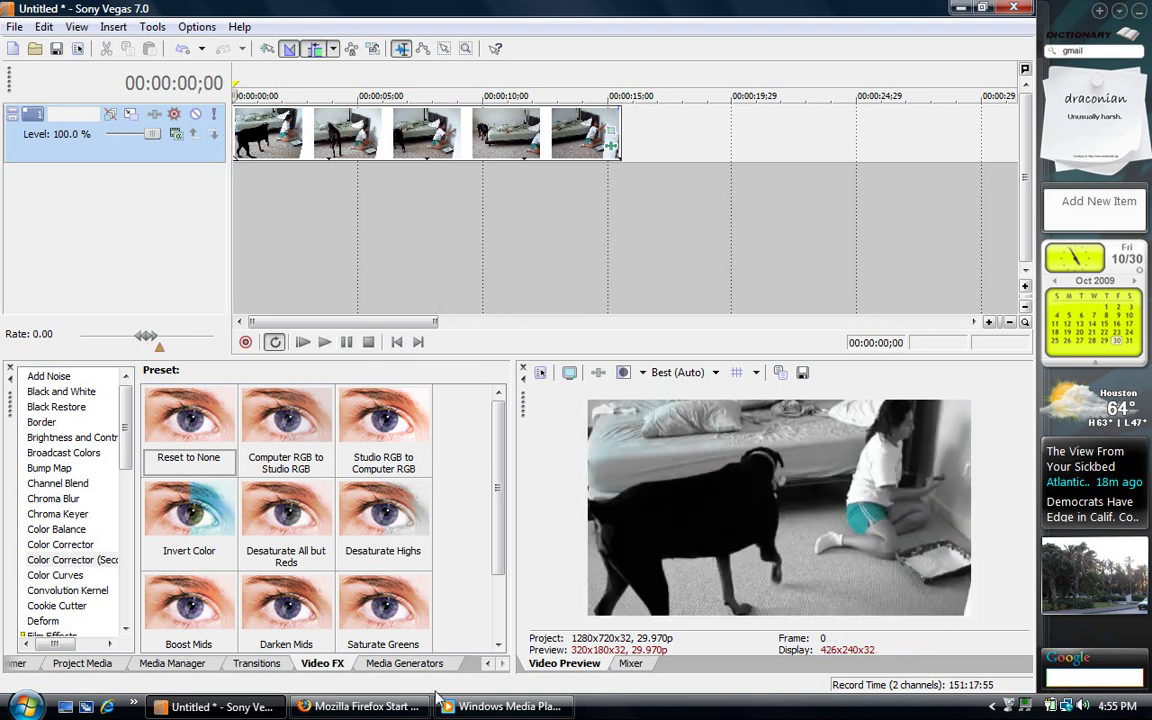
click(358, 706)
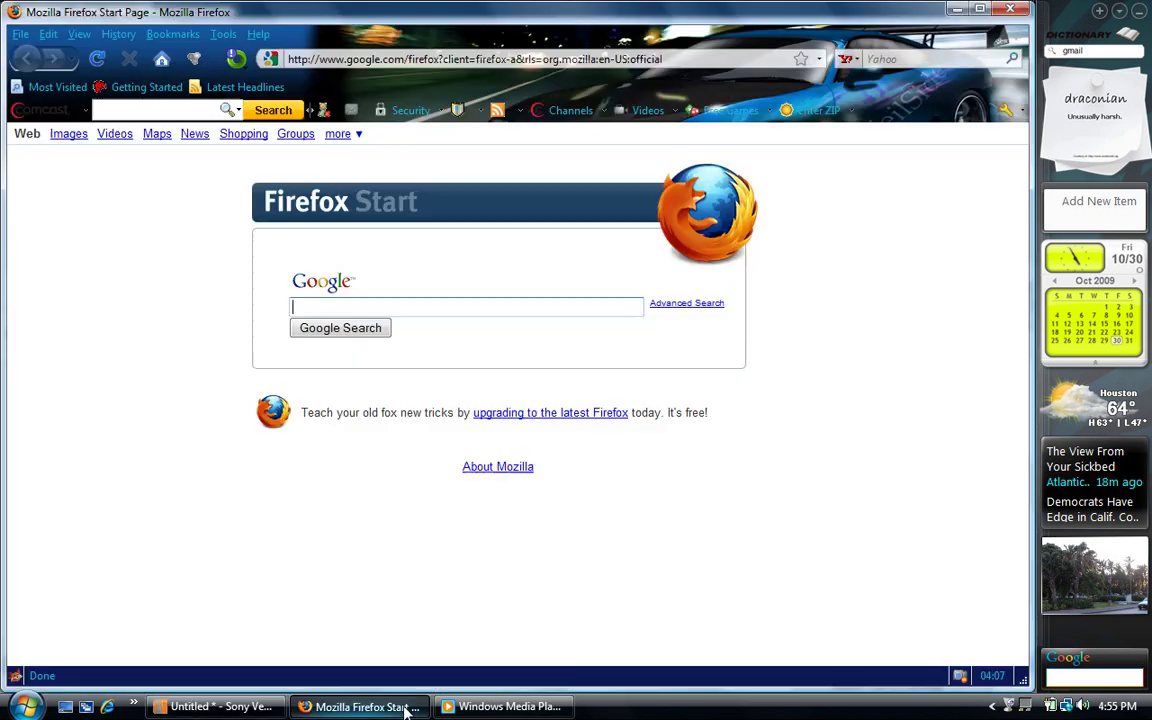